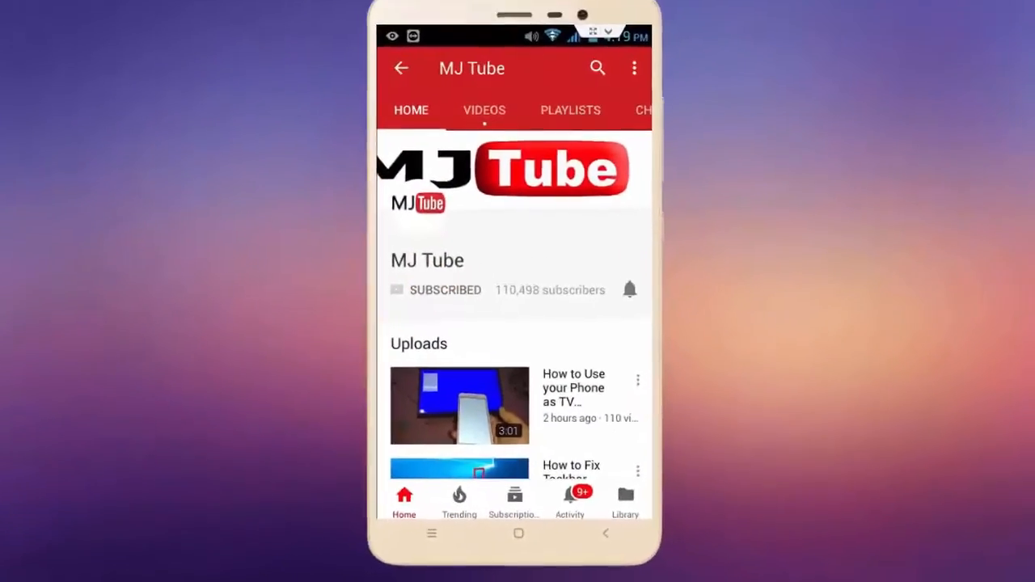
- Reach Apple ID > iCloud > iCloud Backup, confirm backup is enabled, then return to the home screen
click(631, 289)
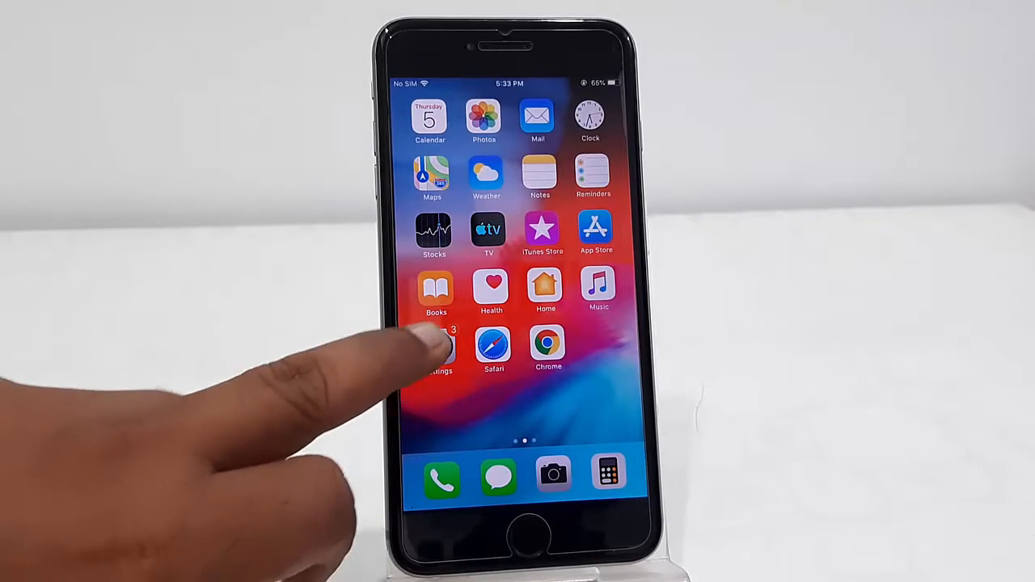
click(437, 349)
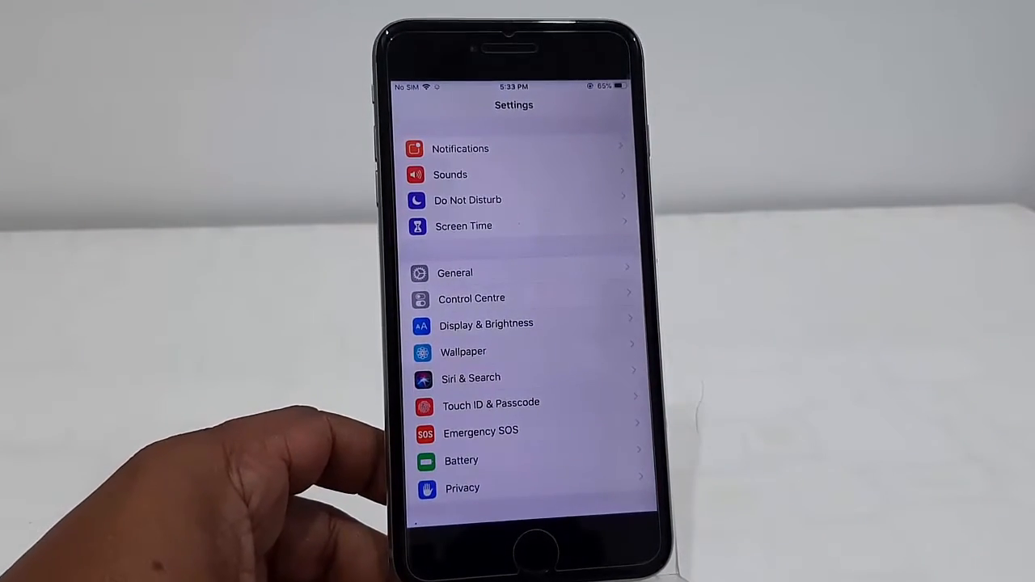
scroll(down, 3)
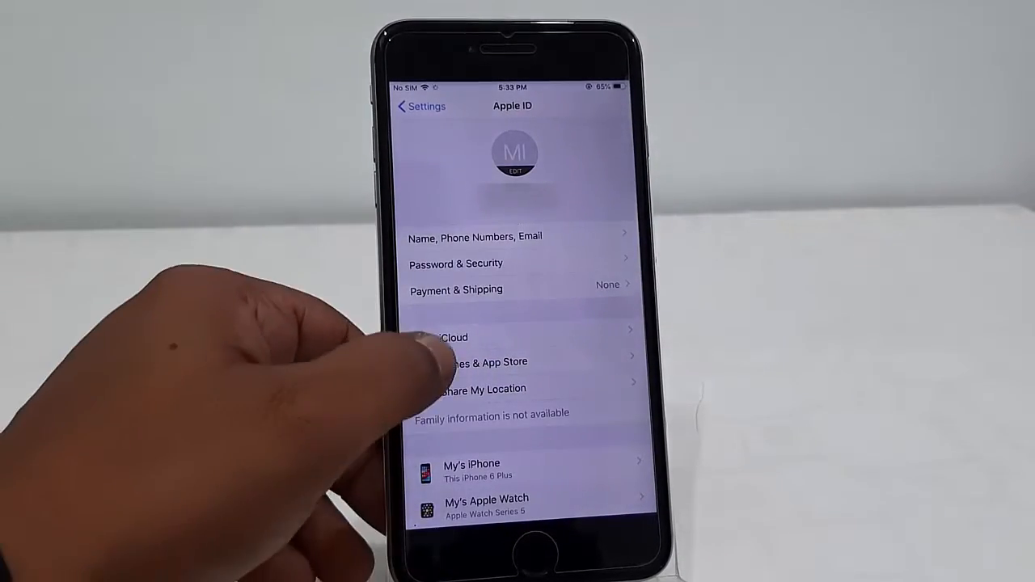
click(453, 338)
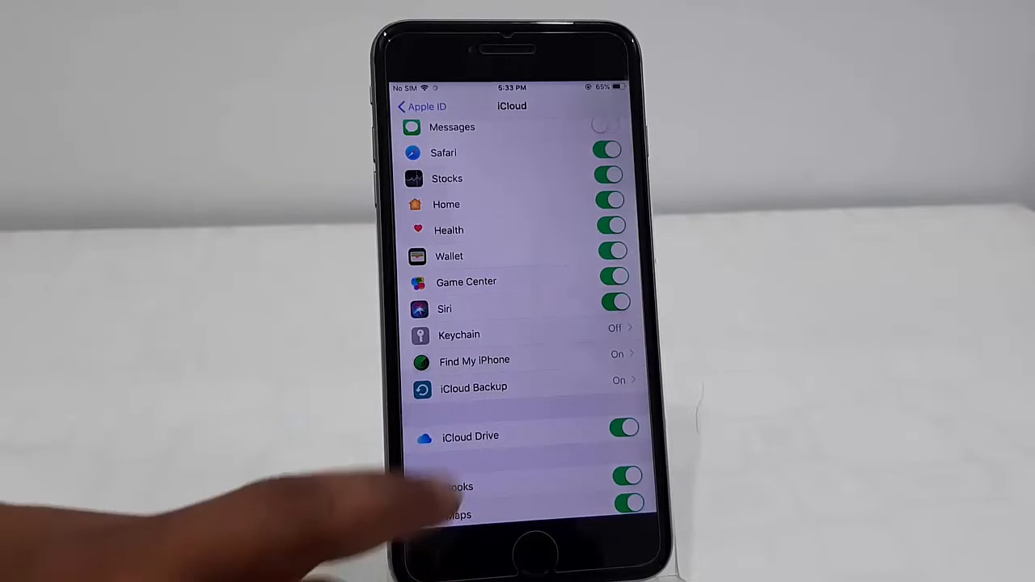
click(472, 388)
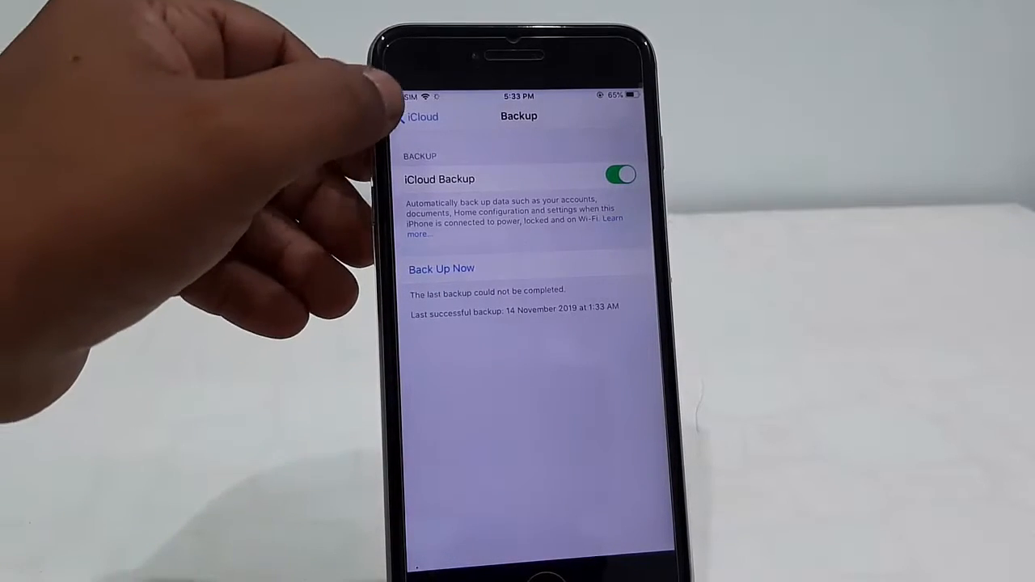
click(442, 269)
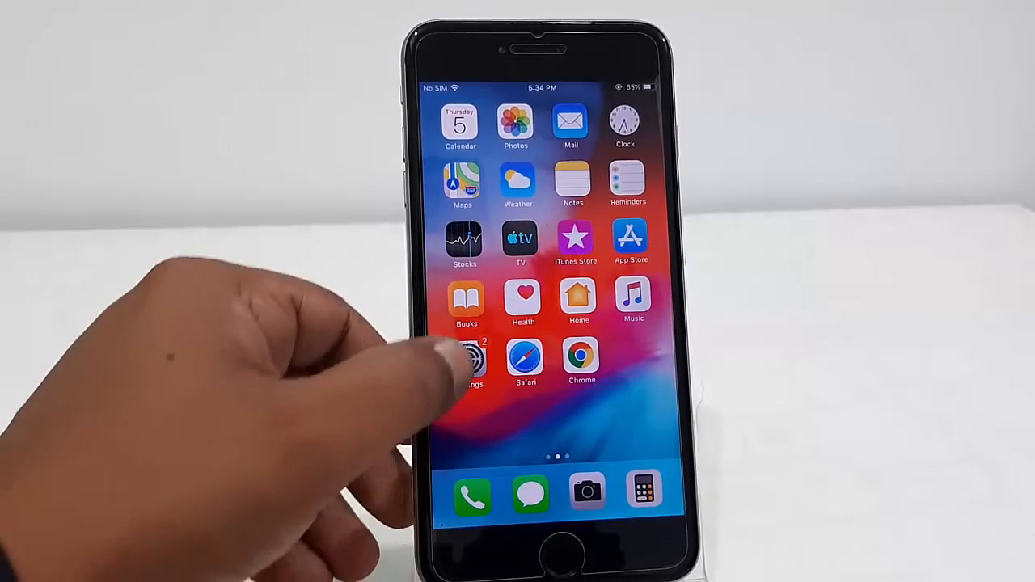
- Reopen Settings > General and scroll down to the Reset and Shut Down entries
click(472, 362)
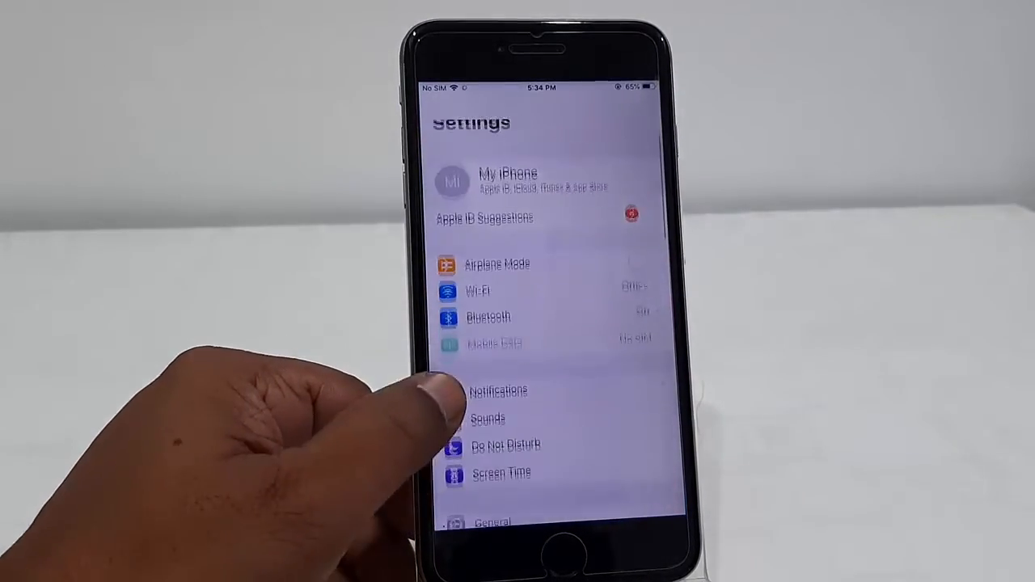
scroll(down, 3)
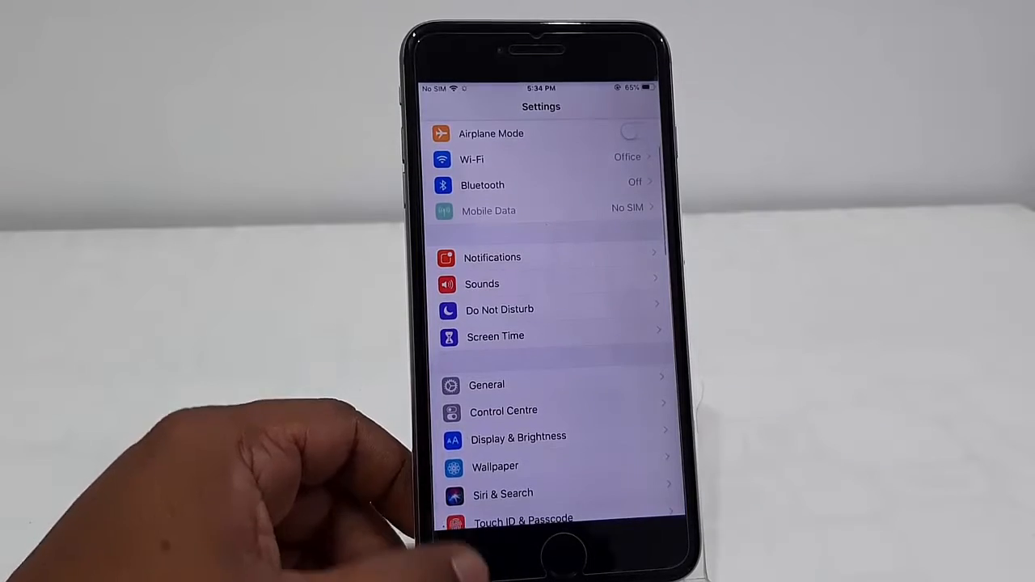
click(487, 385)
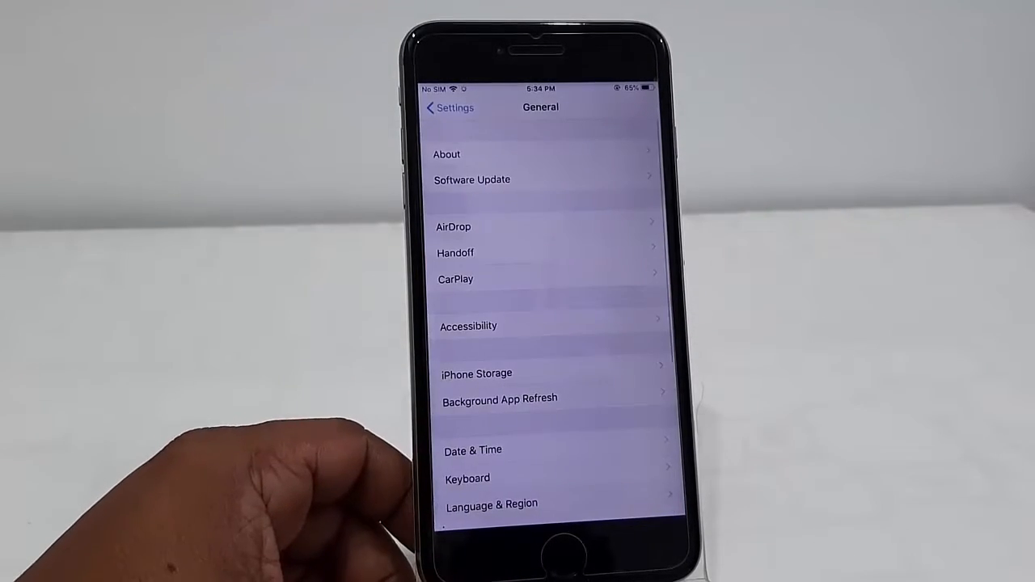
scroll(down, 3)
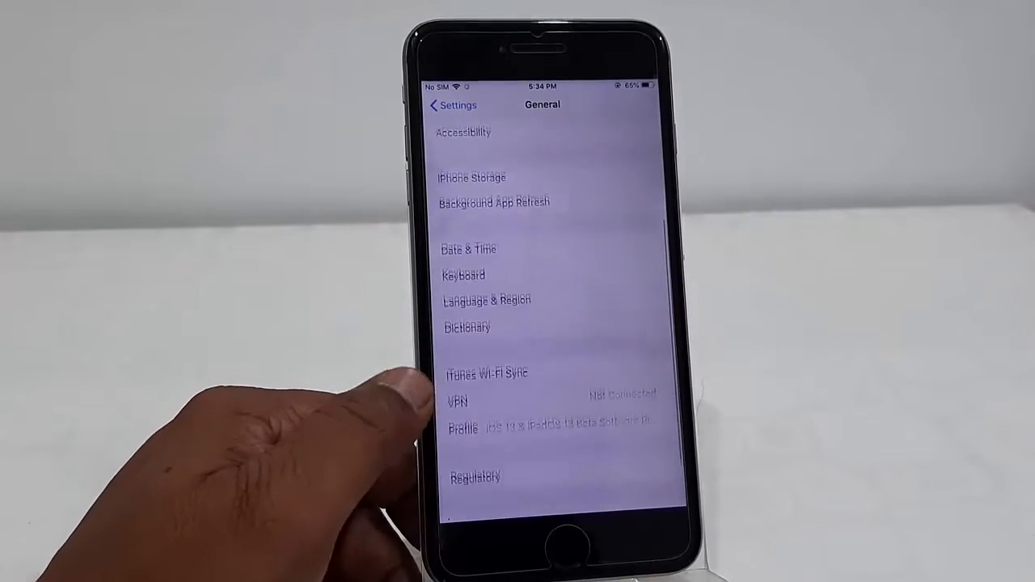
scroll(down, 3)
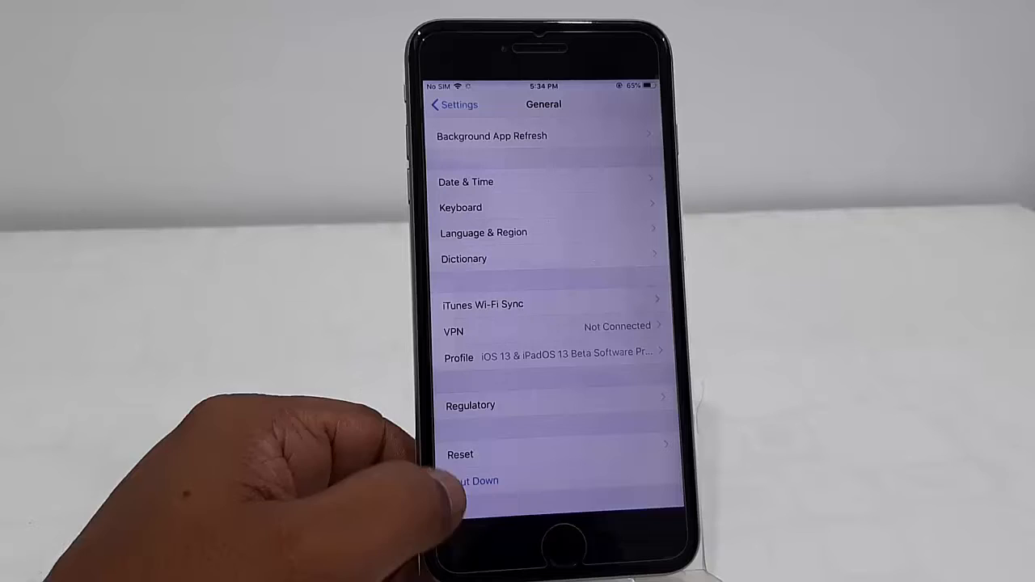
- Choose Reset, then Erase All Content and Settings, reaching the iCloud upload warning
click(459, 453)
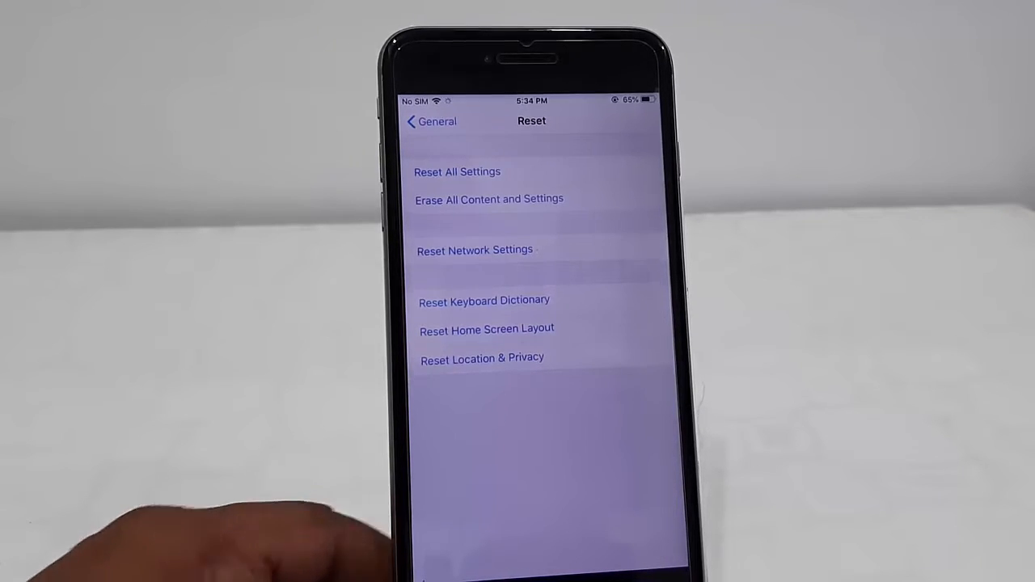
mouse_move(323, 226)
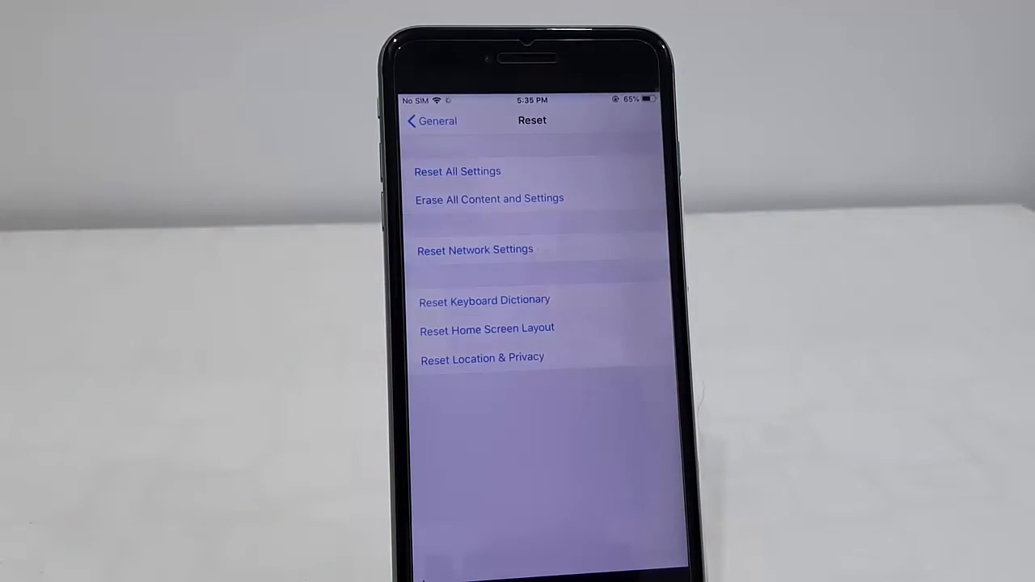
click(488, 199)
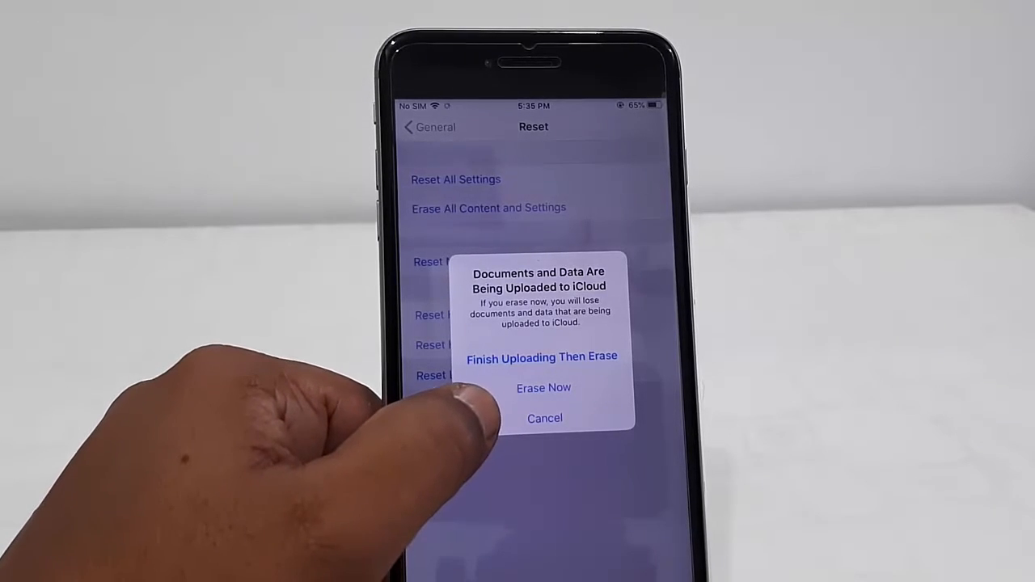
- Choose Erase Now and confirm Erase iPhone twice, reaching the password prompt
click(543, 388)
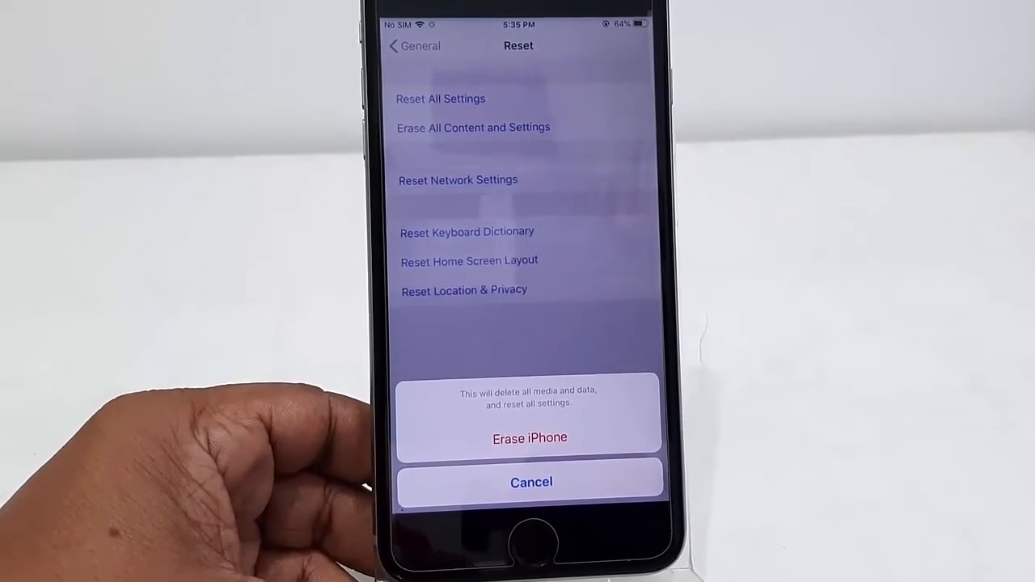
click(531, 482)
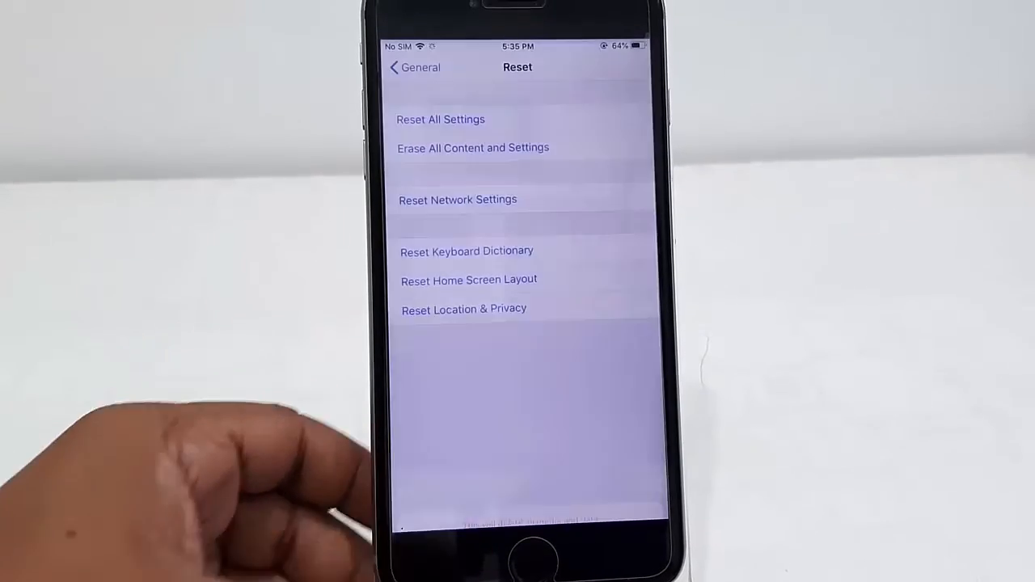
click(472, 147)
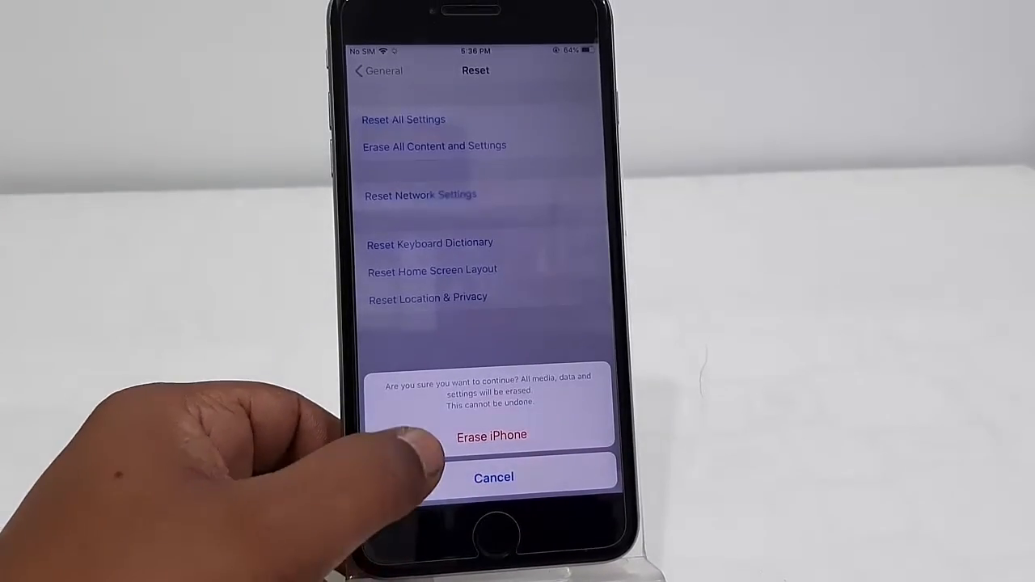
click(492, 436)
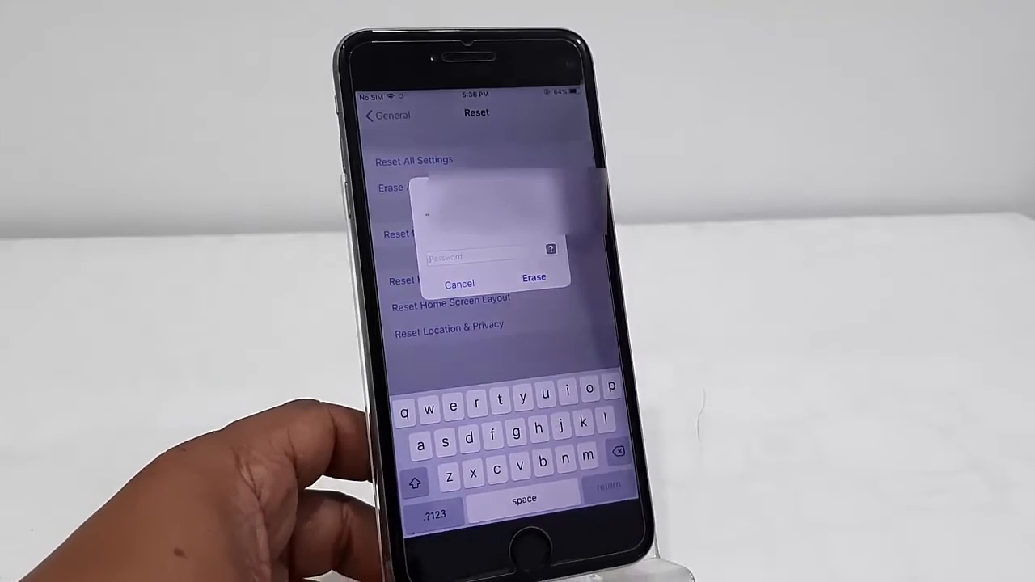
- Give the final Erase confirmation so the iPhone wipes and restarts to the language list
click(534, 278)
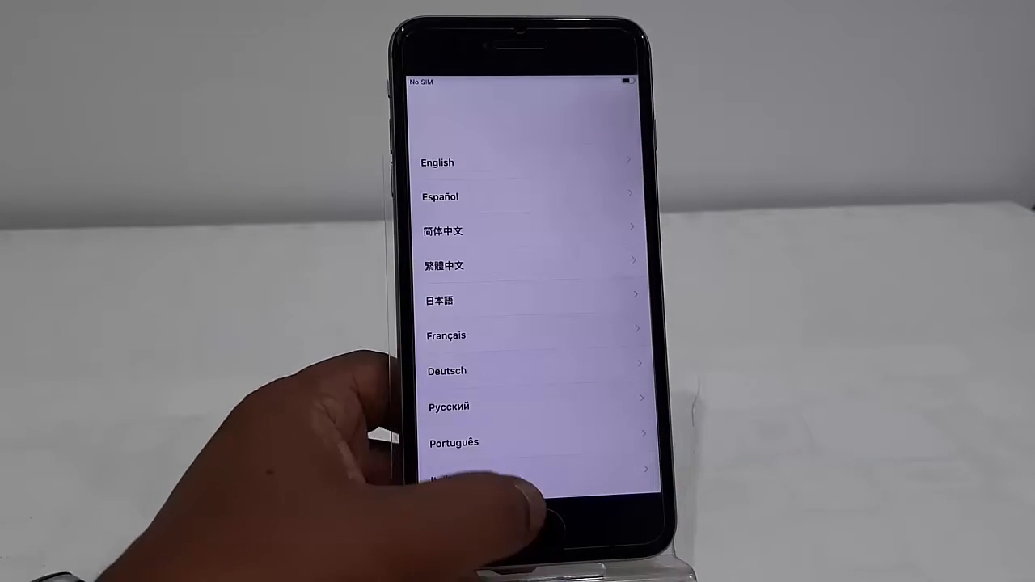
- Choose English, continue past Data & Privacy, and skip Touch ID with Set Up Later > Don't Use
click(436, 162)
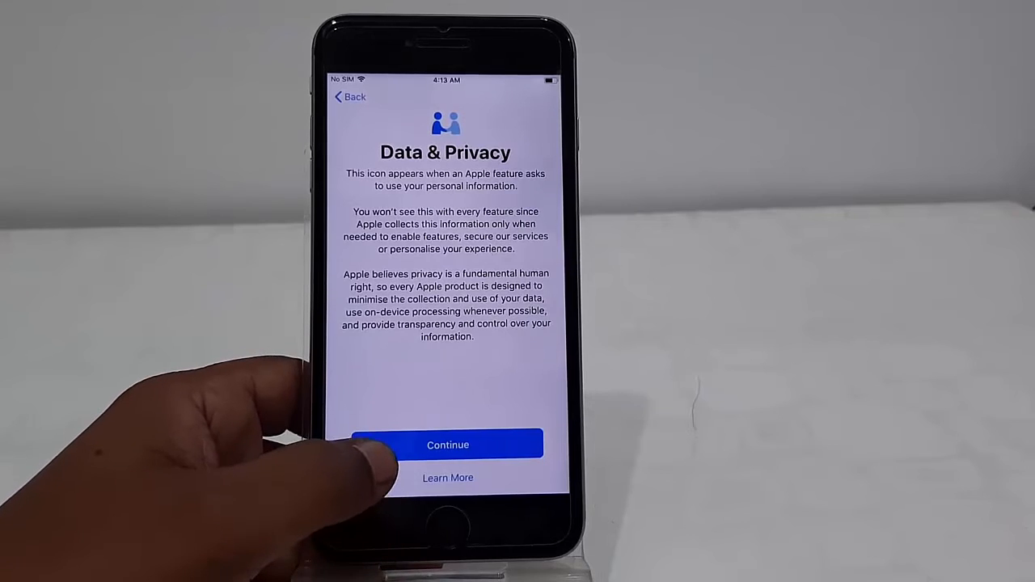
click(446, 444)
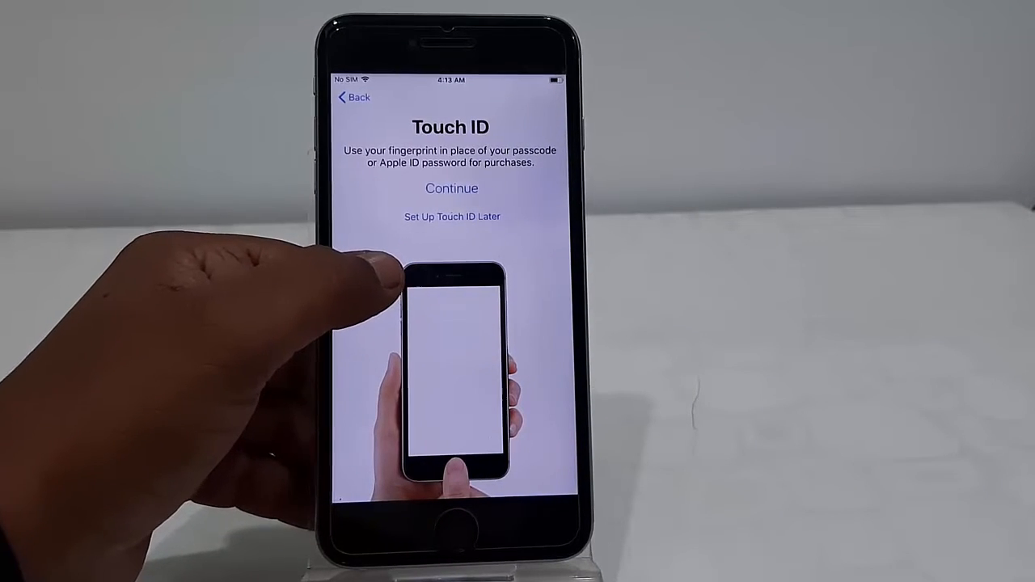
click(453, 217)
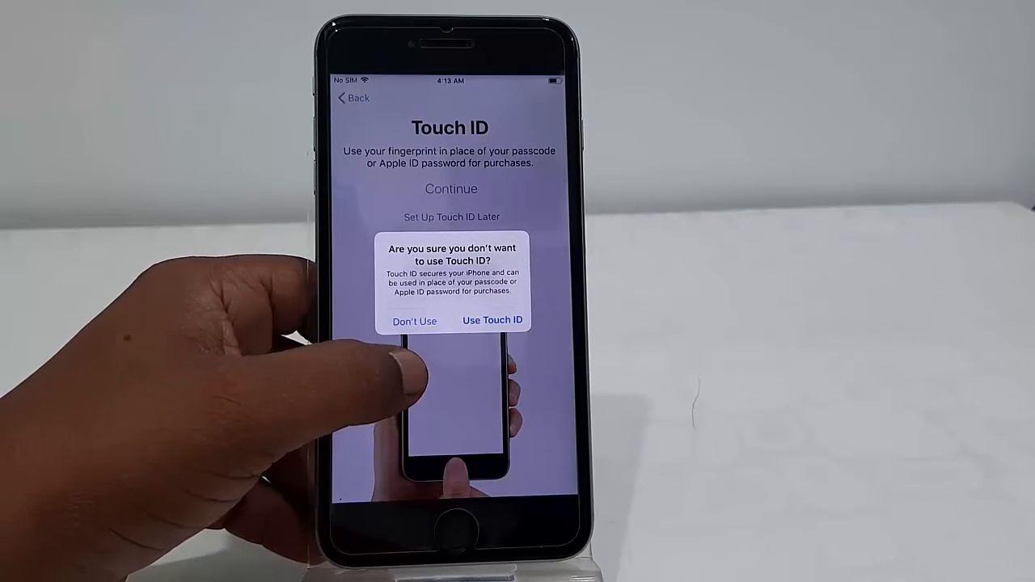
click(414, 320)
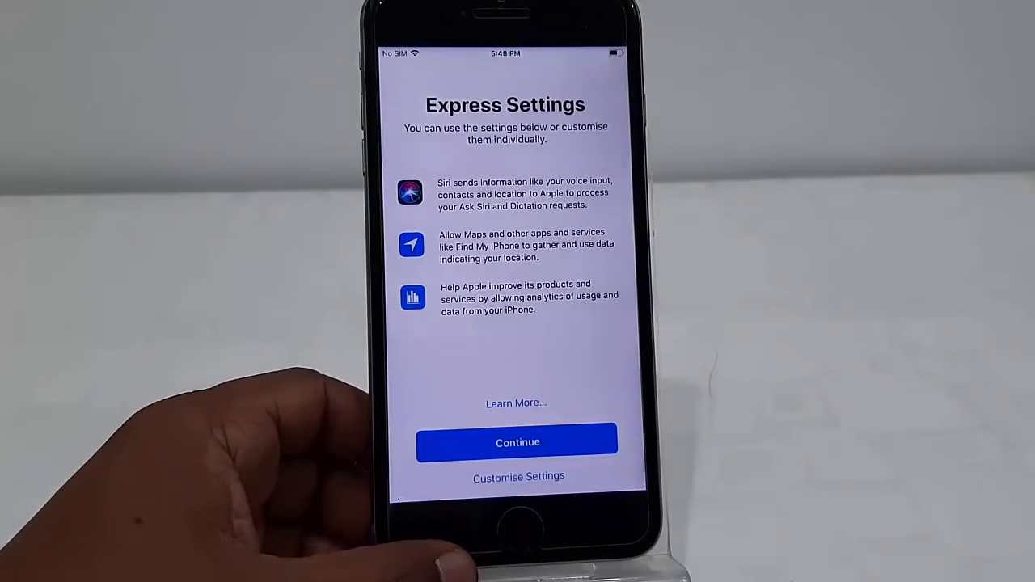
- Accept Express Settings and keep iOS updating automatically
click(518, 441)
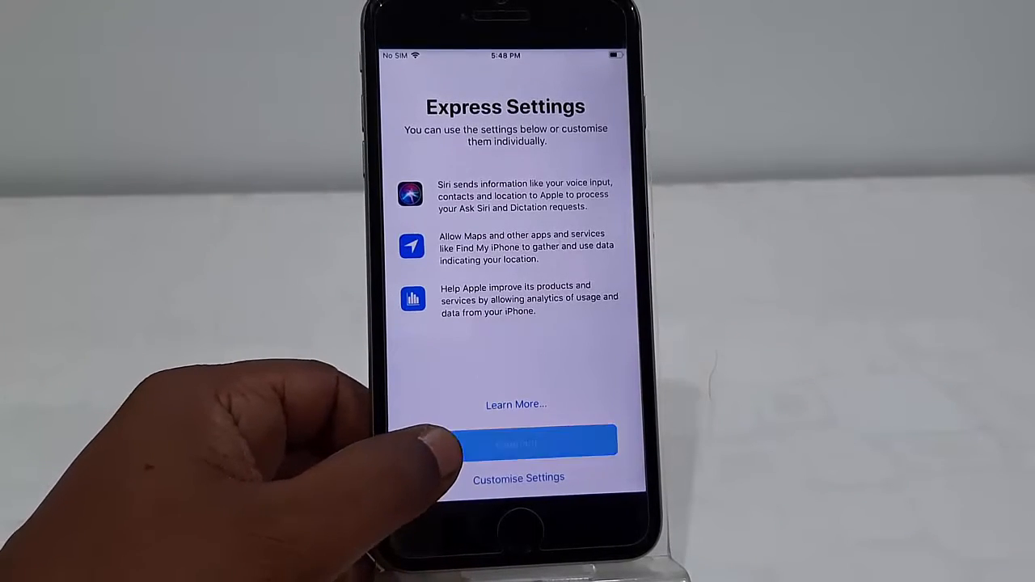
click(517, 443)
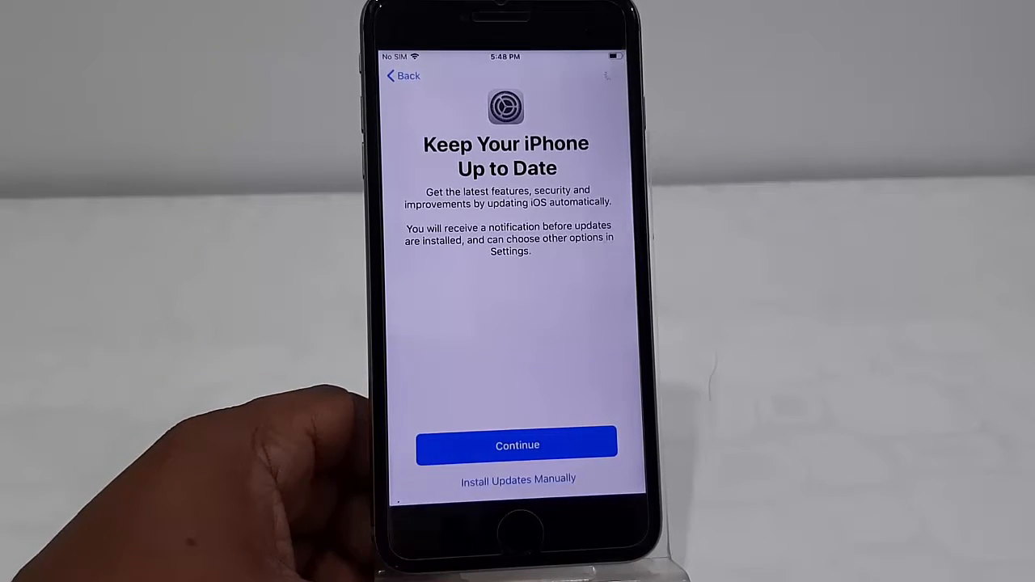
click(517, 445)
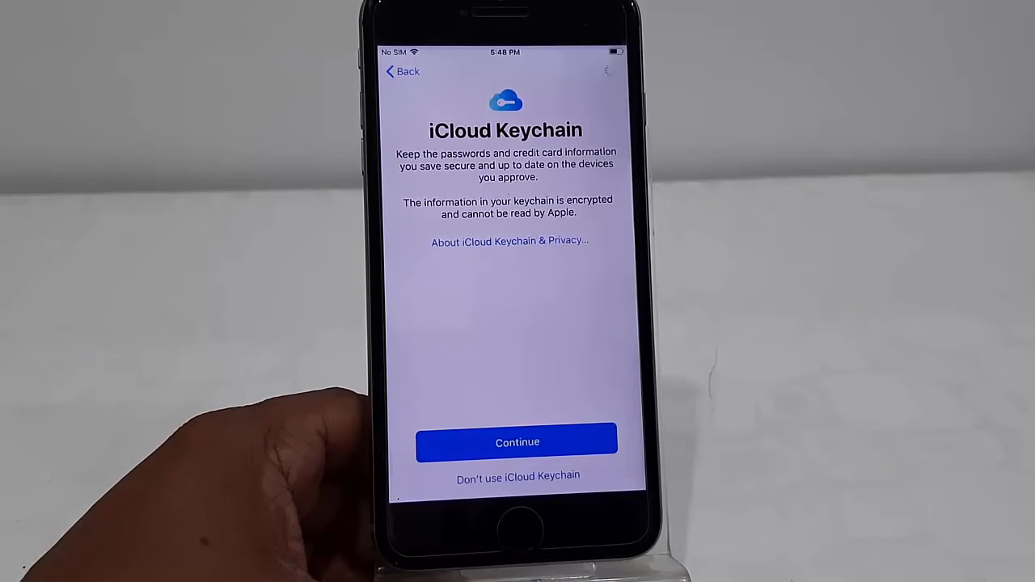
- Continue past iCloud Keychain, Screen Time and App Analytics, then preview the Display Zoom view options
click(517, 442)
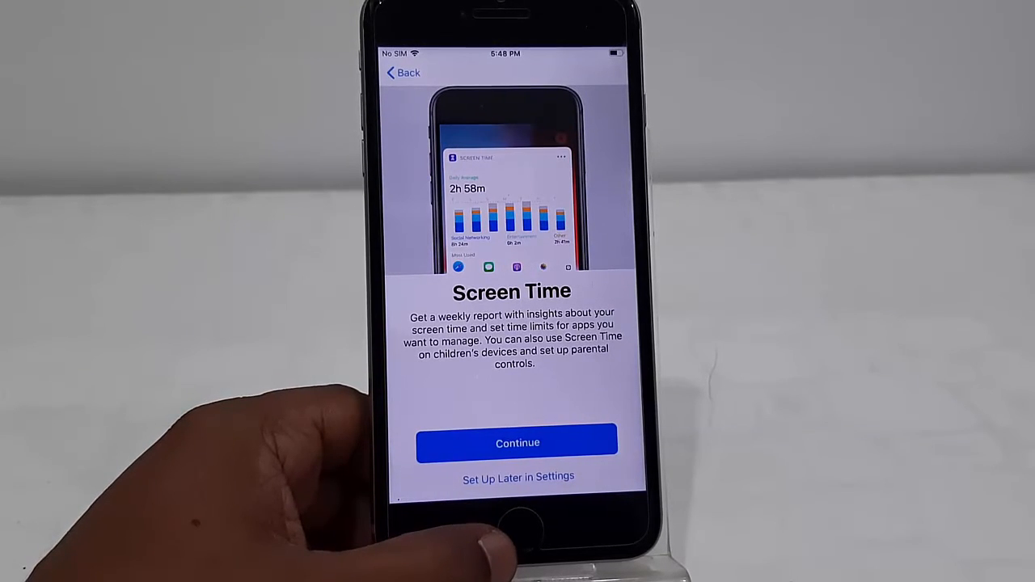
click(517, 443)
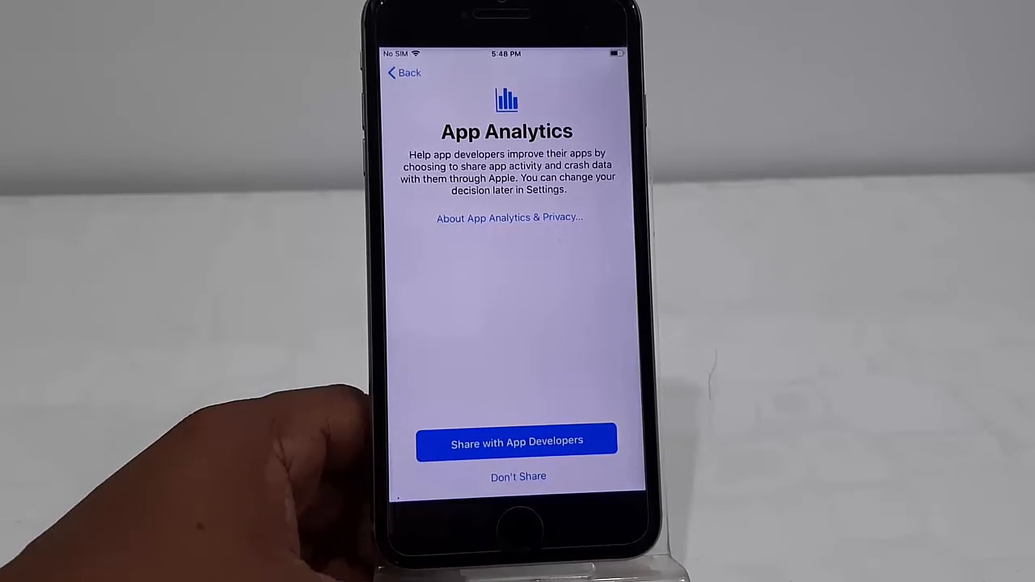
click(517, 443)
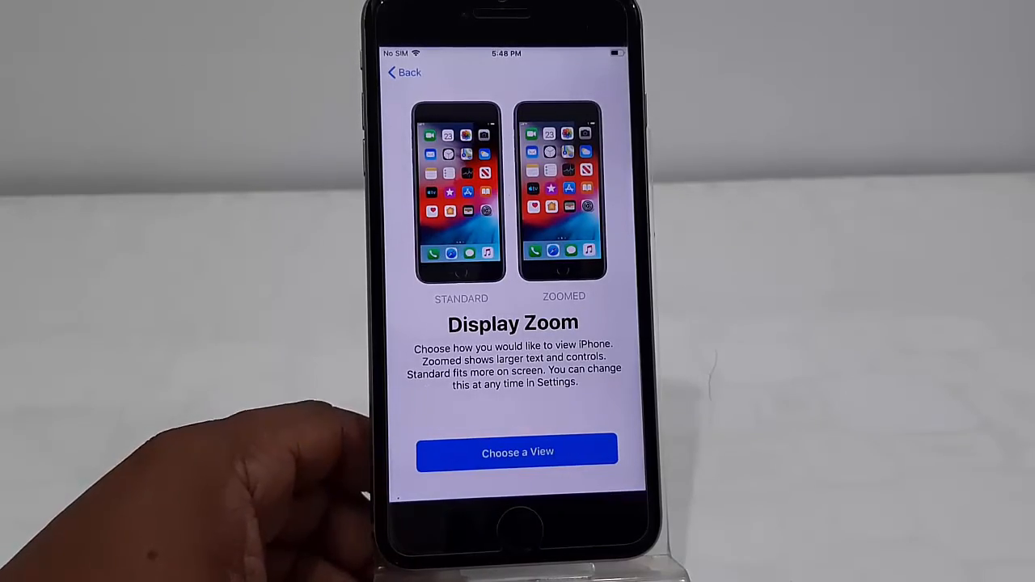
click(517, 453)
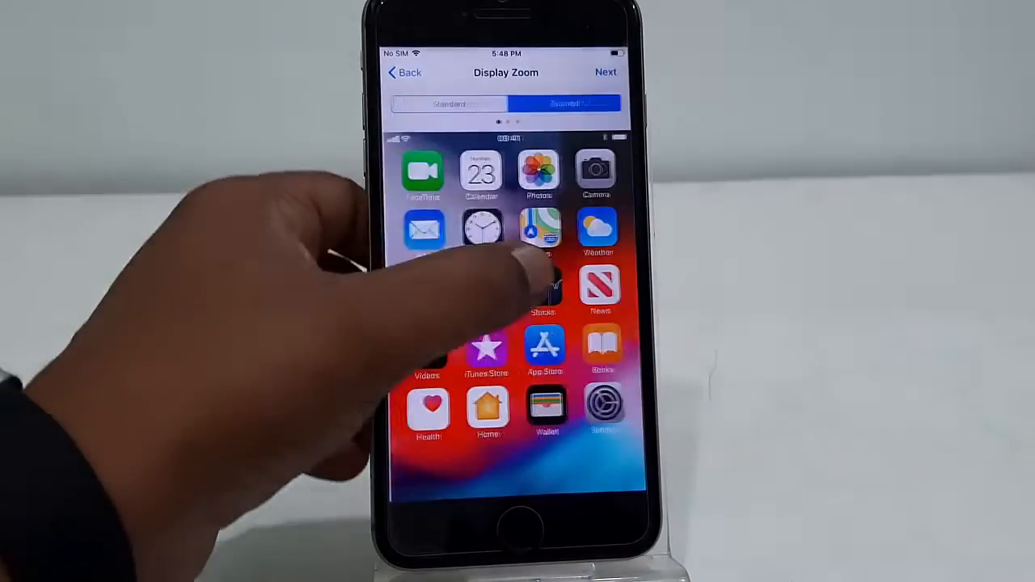
click(605, 72)
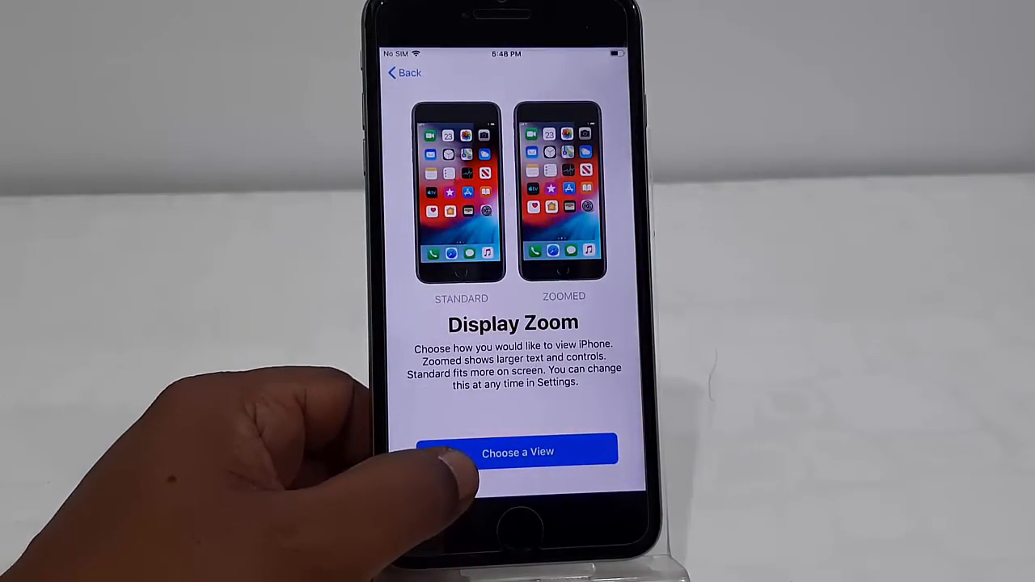
click(518, 451)
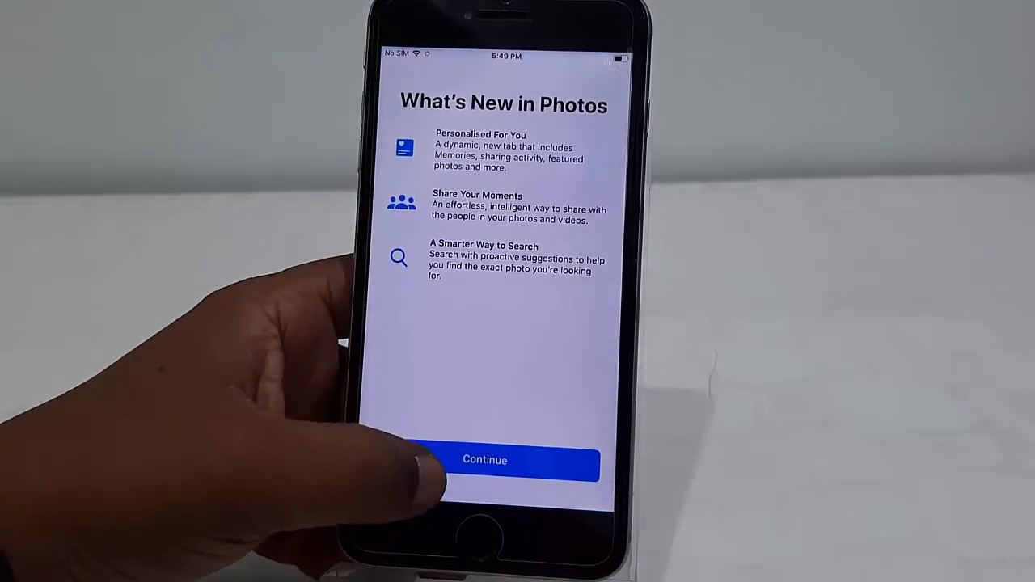
- Continue past the What's New in Photos introduction, completing setup
click(485, 459)
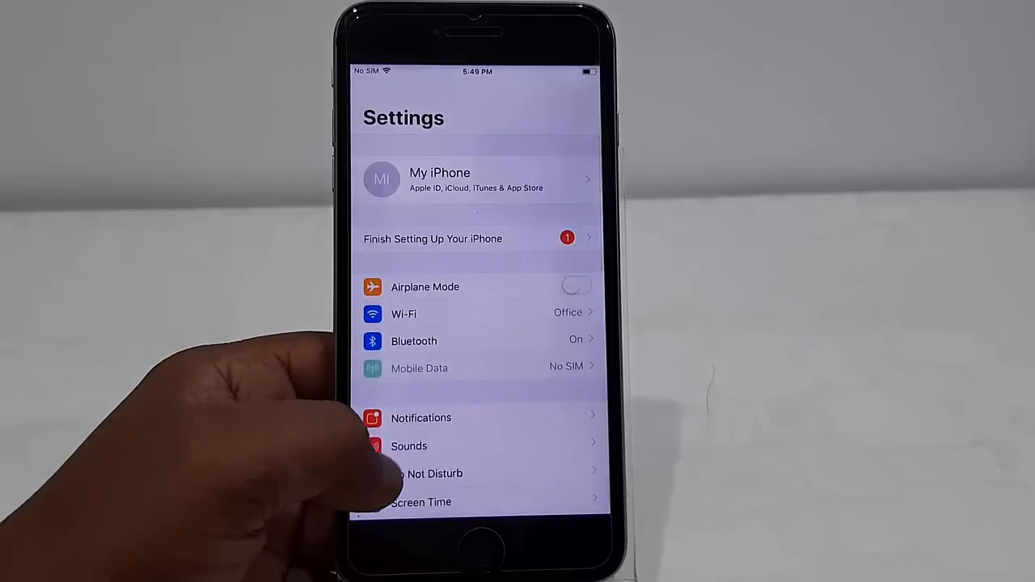
- Leave Settings for the fresh home screen and launch Notes to its welcome screen
scroll(down, 3)
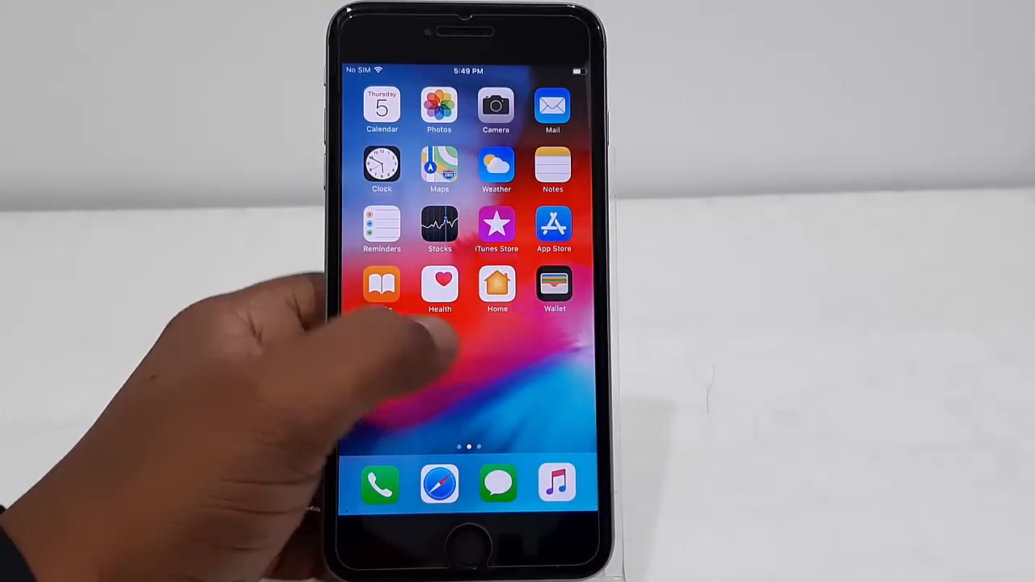
click(553, 170)
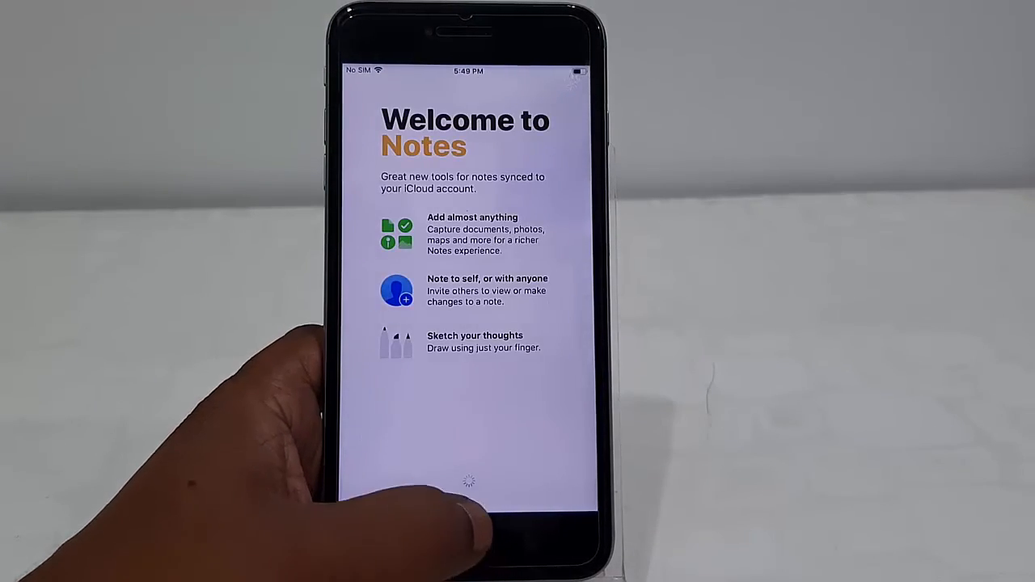